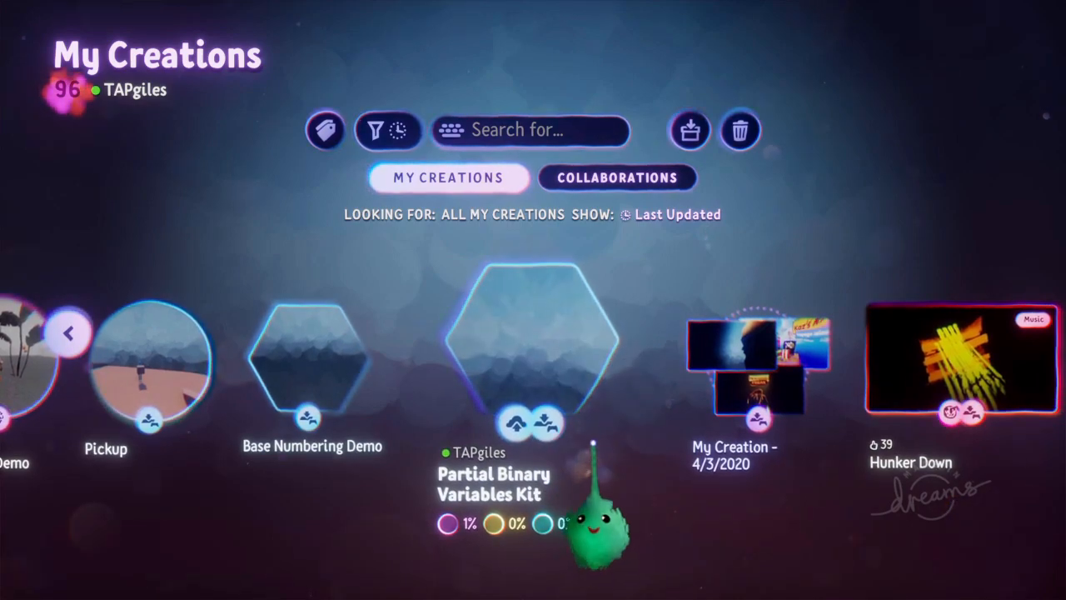
Open the Partial Binary Variables Kit creation from My Creations for editing
click(530, 359)
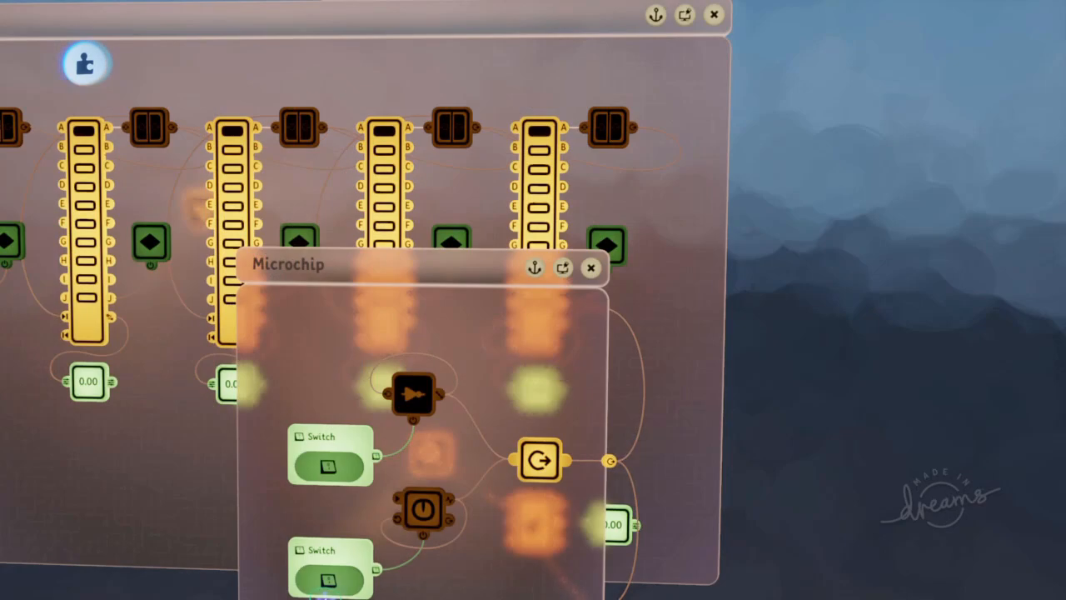
Close the nested microchip so the counter circuit and its 45.00 calculator output show
click(591, 266)
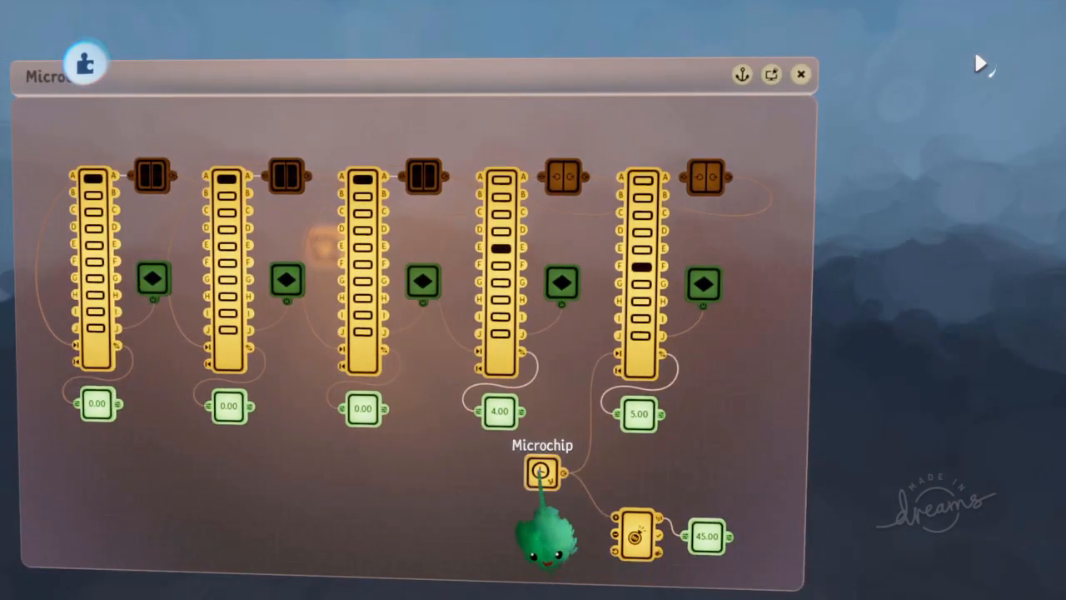
double_click(540, 468)
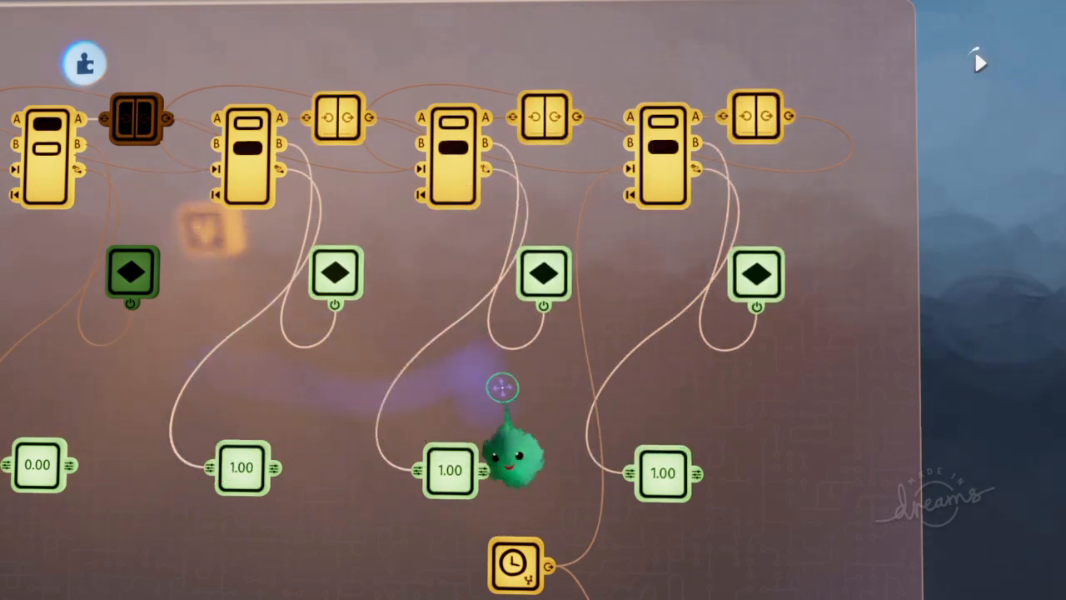
Bring up the numeric entry pad to set a value for the switch row's gadget
click(976, 60)
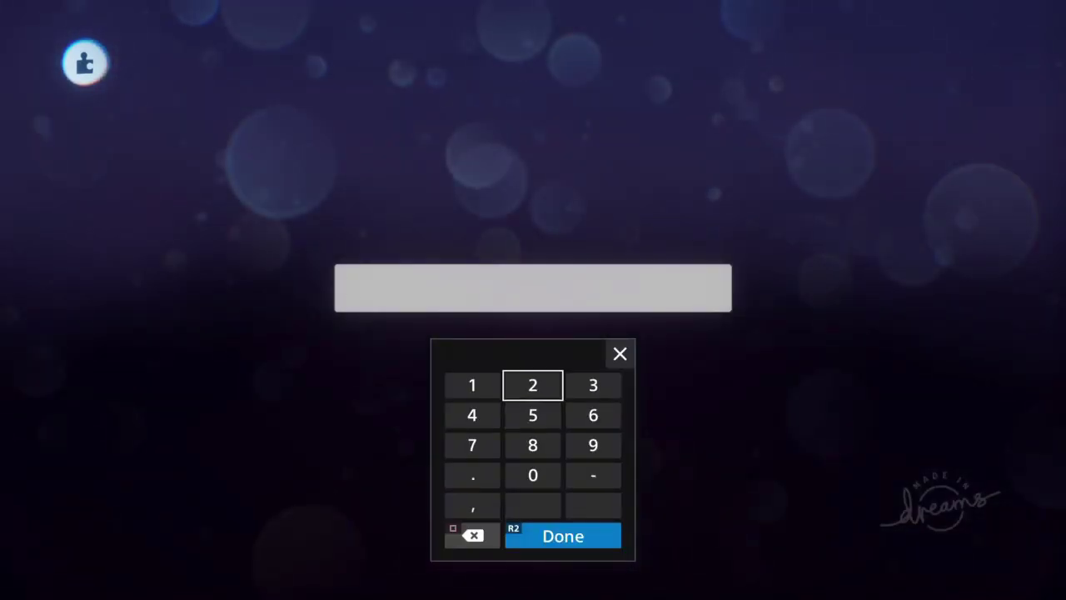
Enter the calculator's value on the on-screen keypad
click(565, 537)
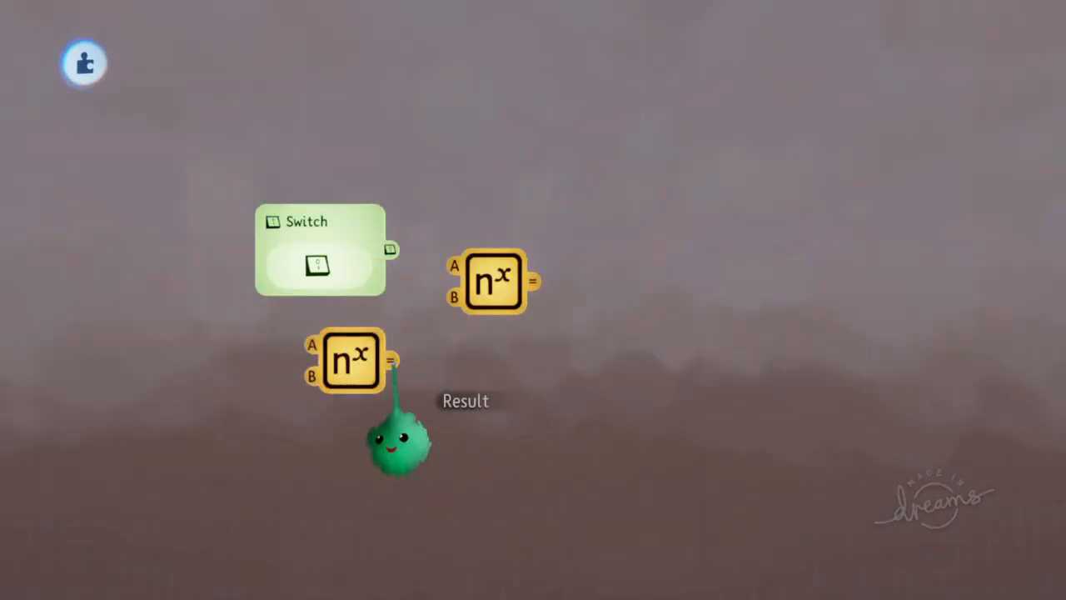
Wire the cloned second-row switch and power gadgets into the new multiply gadget
click(493, 284)
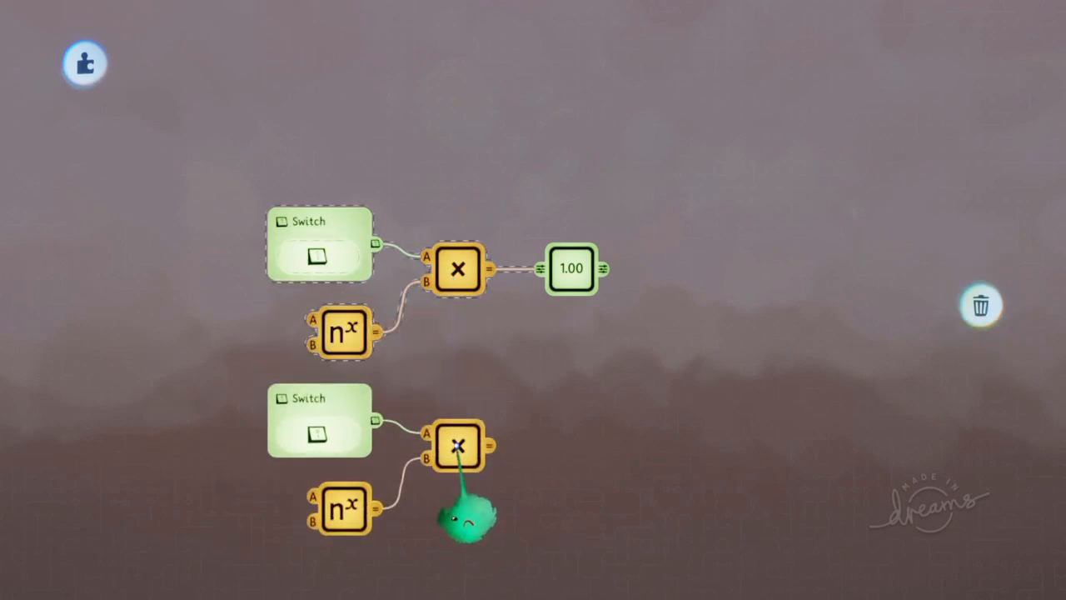
click(458, 446)
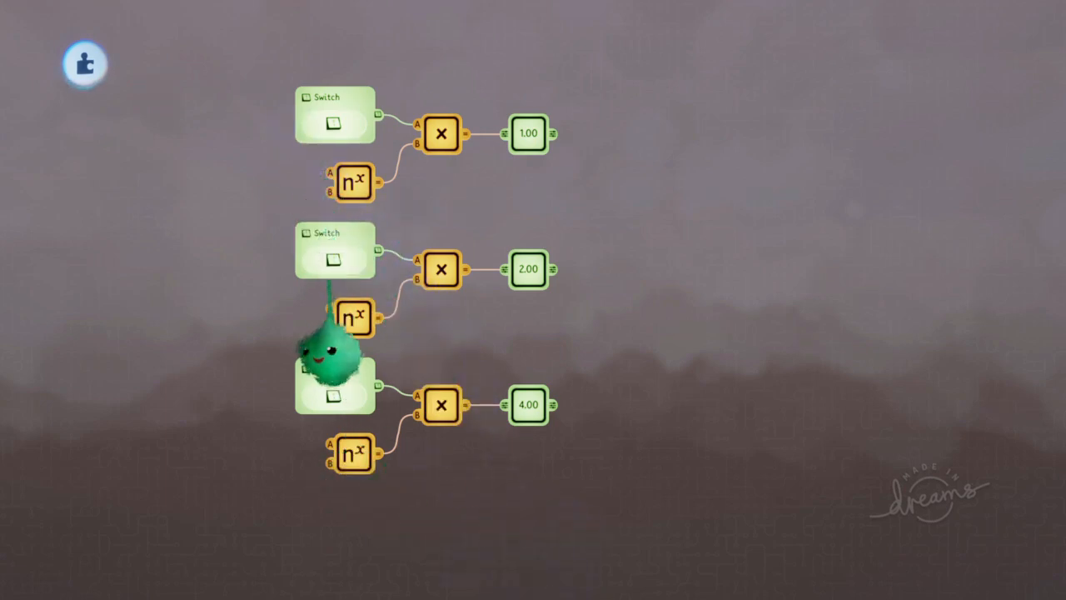
Toggle the middle switch in play mode, dropping its display from 2.00 to 0.00
click(335, 260)
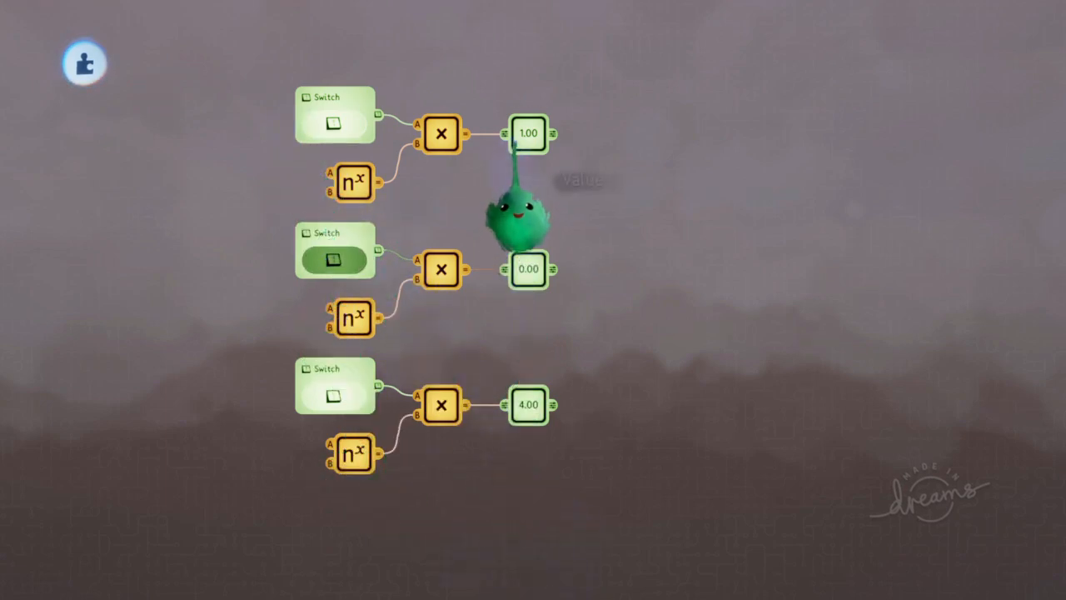